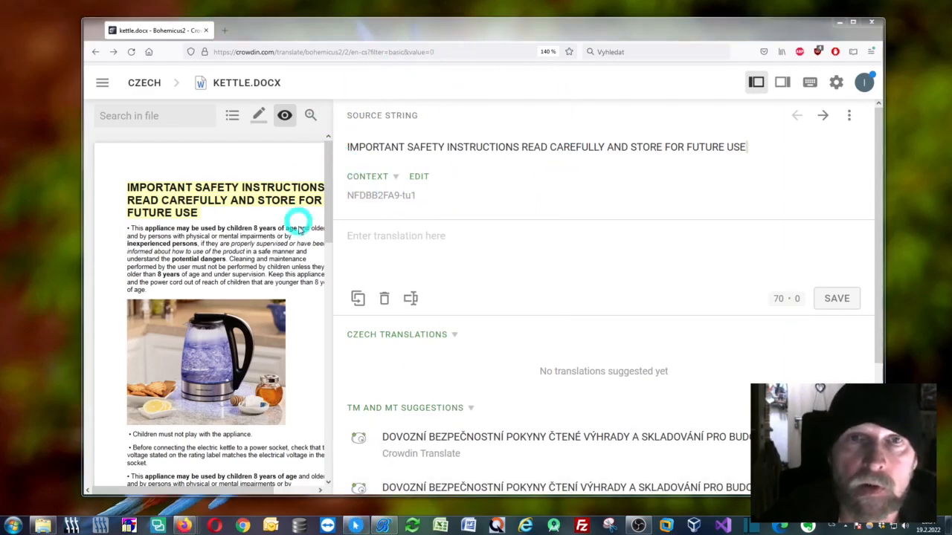
mouse_move(549, 145)
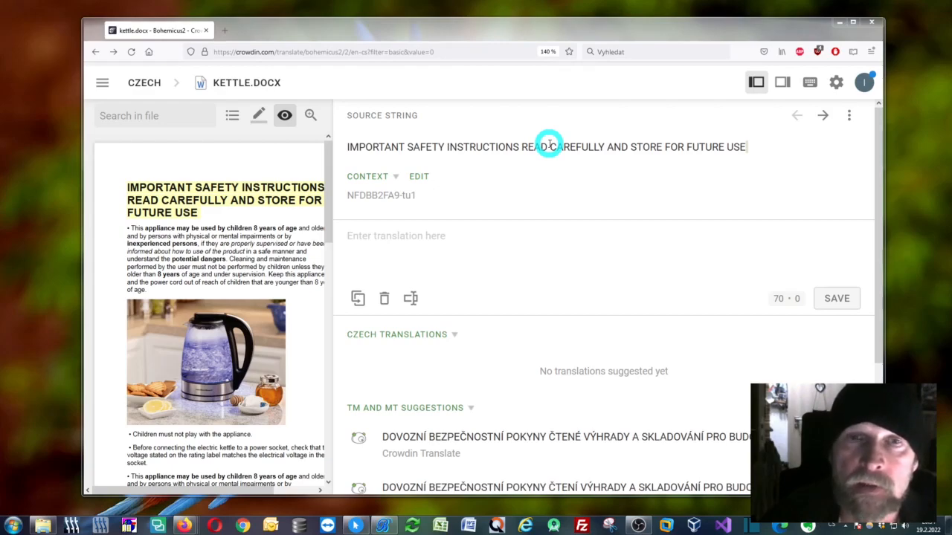
mouse_move(495, 370)
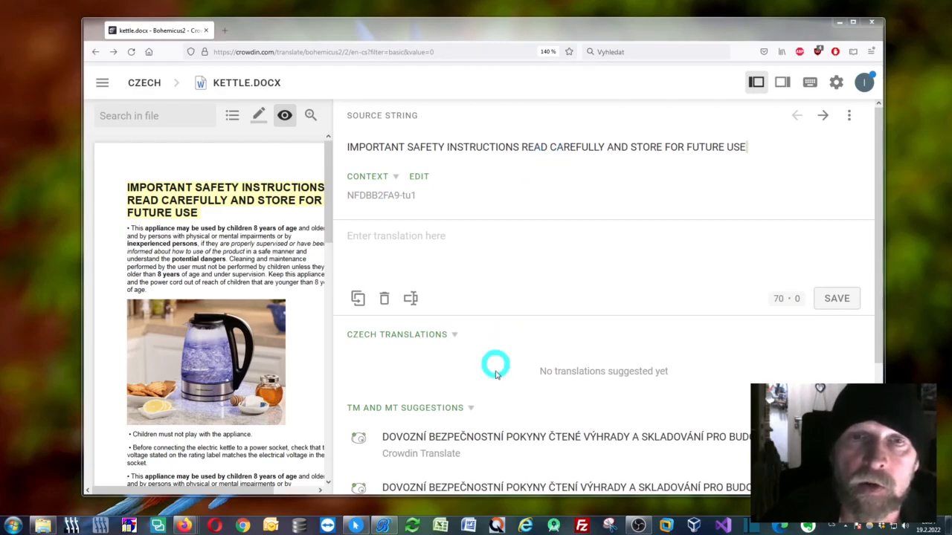
- Choose English as Bohemicus's source language, keeping Czech as target and DeepL as engine
scroll(down, 3)
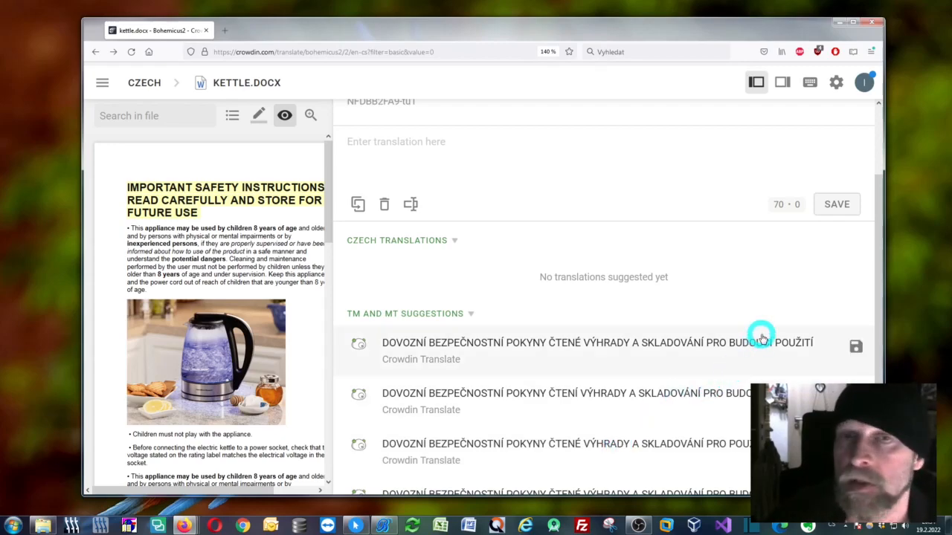
mouse_move(868, 312)
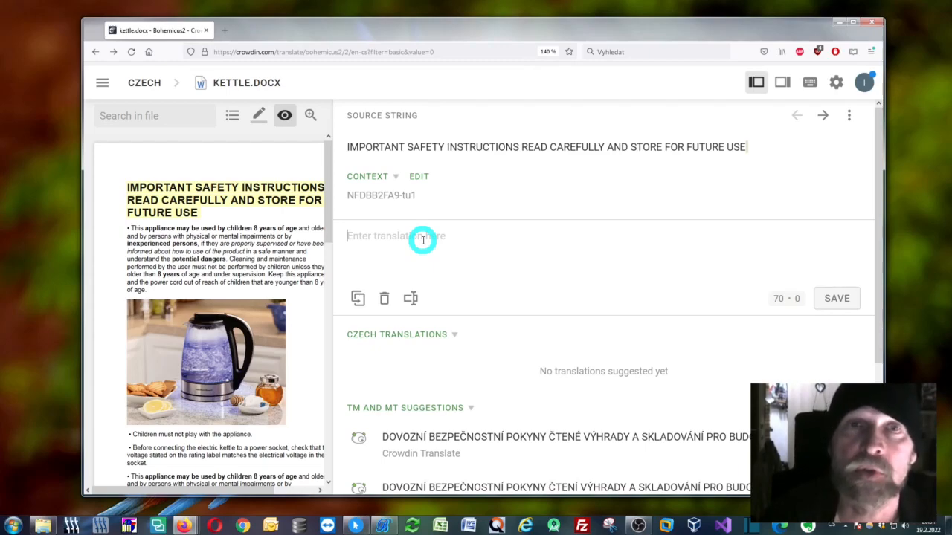
mouse_move(514, 248)
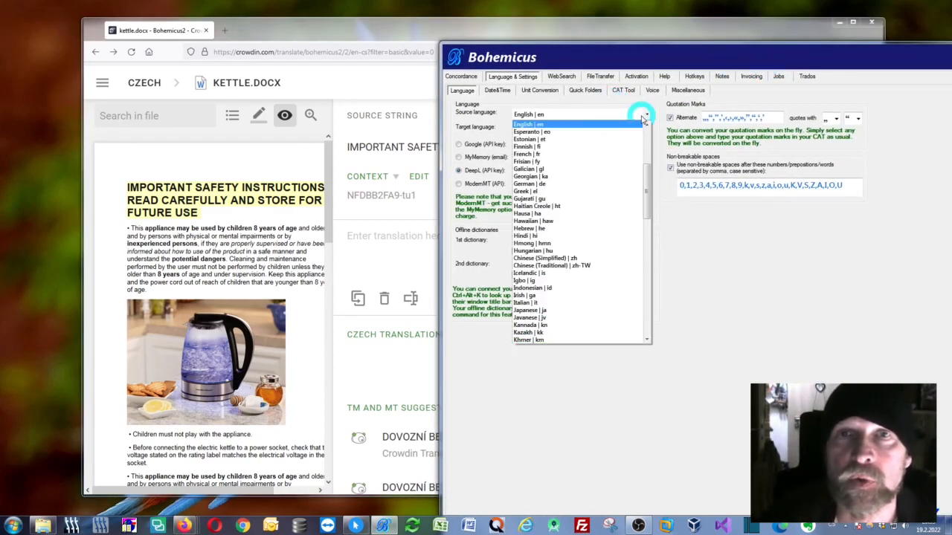
click(528, 114)
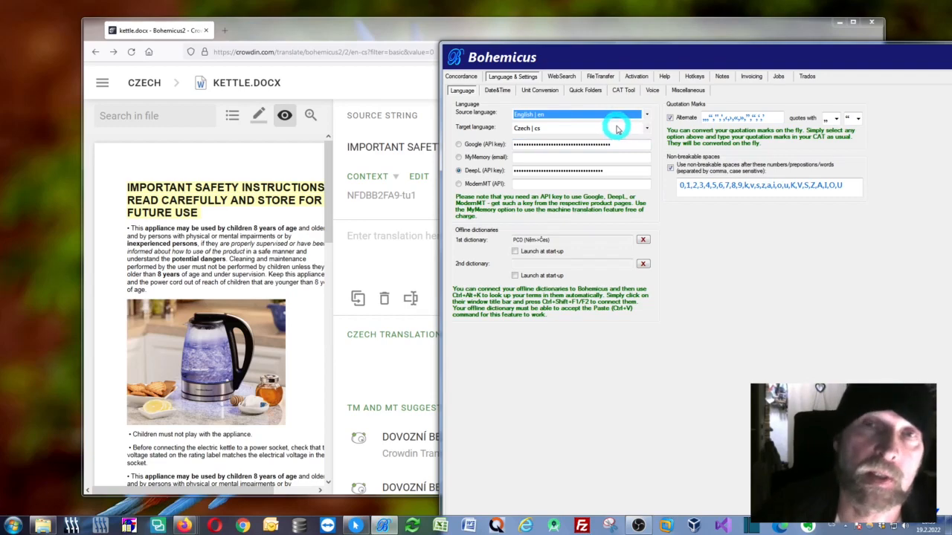
drag(594, 58, 593, 49)
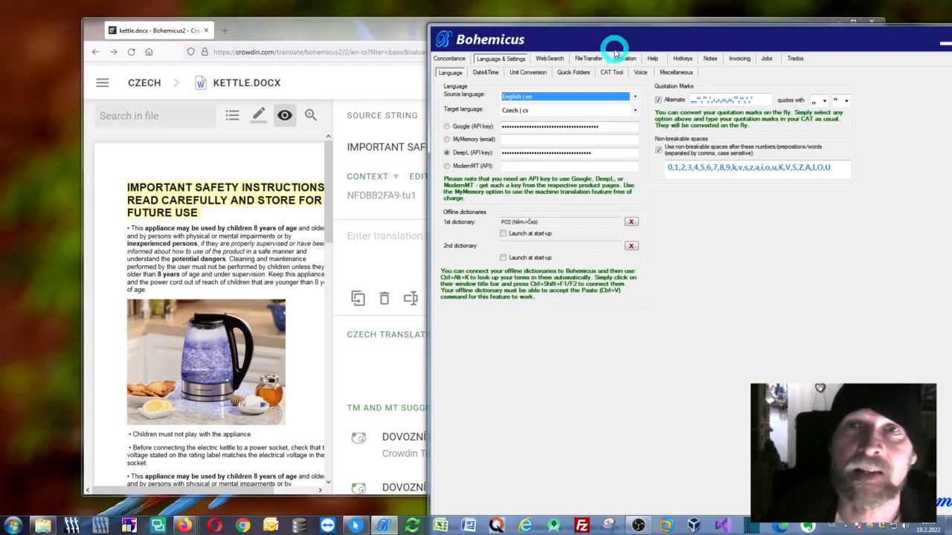
- Select the Custom keyboard combo for Bohemicus's copy-source shortcut under CAT Tool settings
click(611, 72)
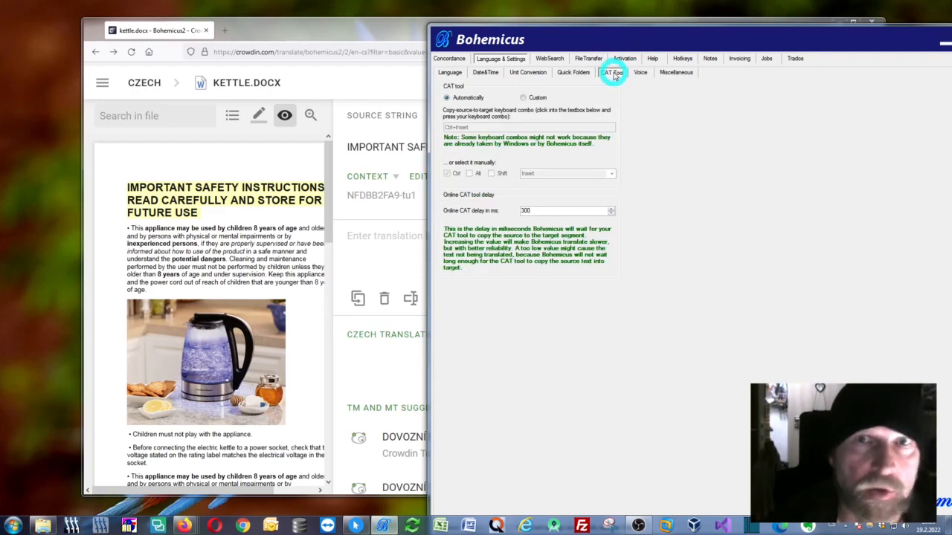
mouse_move(633, 99)
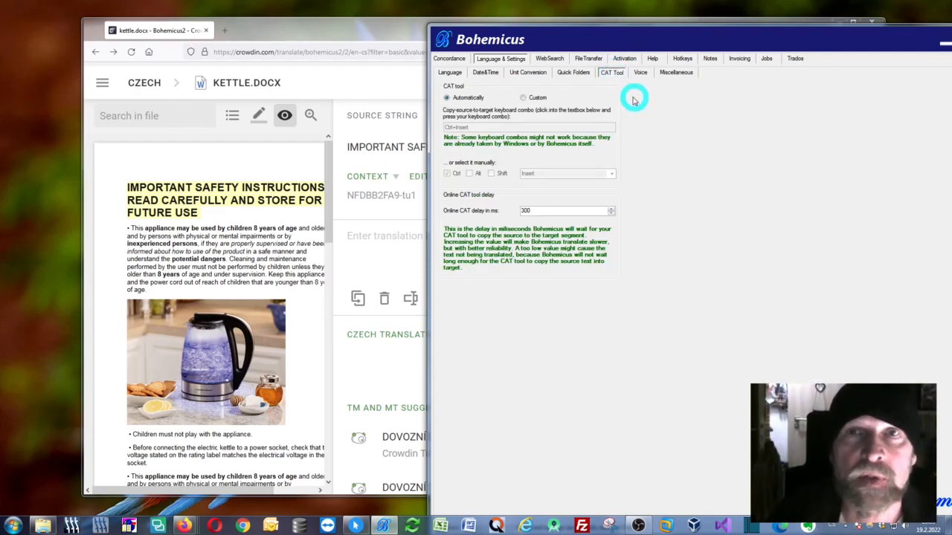
mouse_move(602, 48)
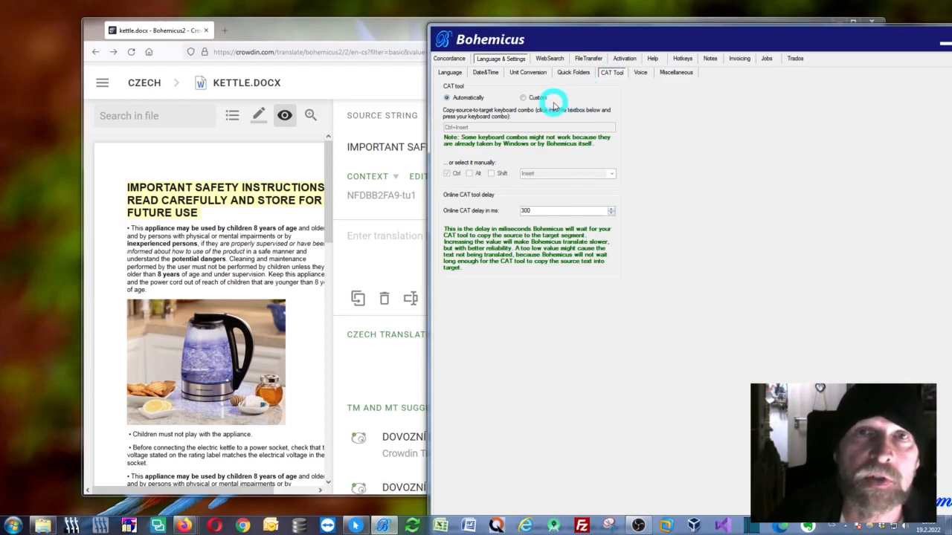
click(523, 97)
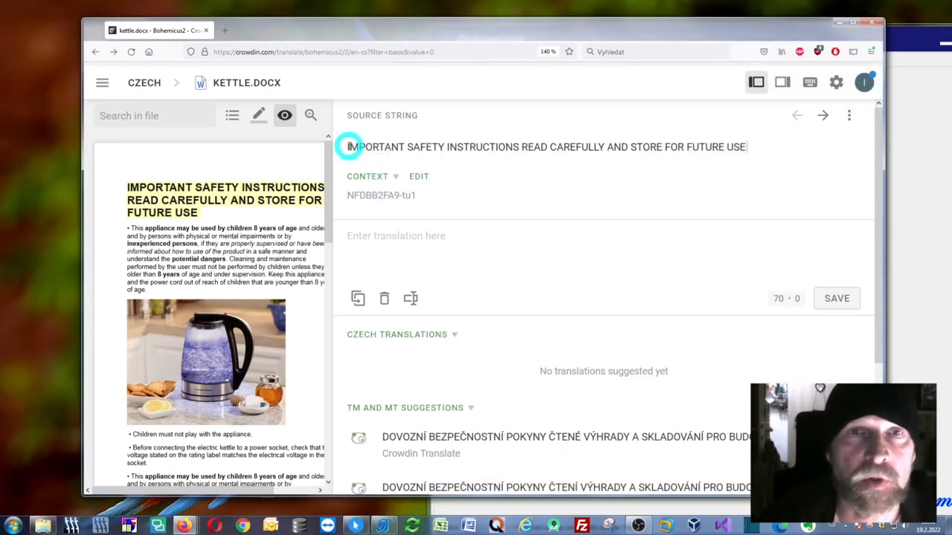
drag(350, 147, 743, 147)
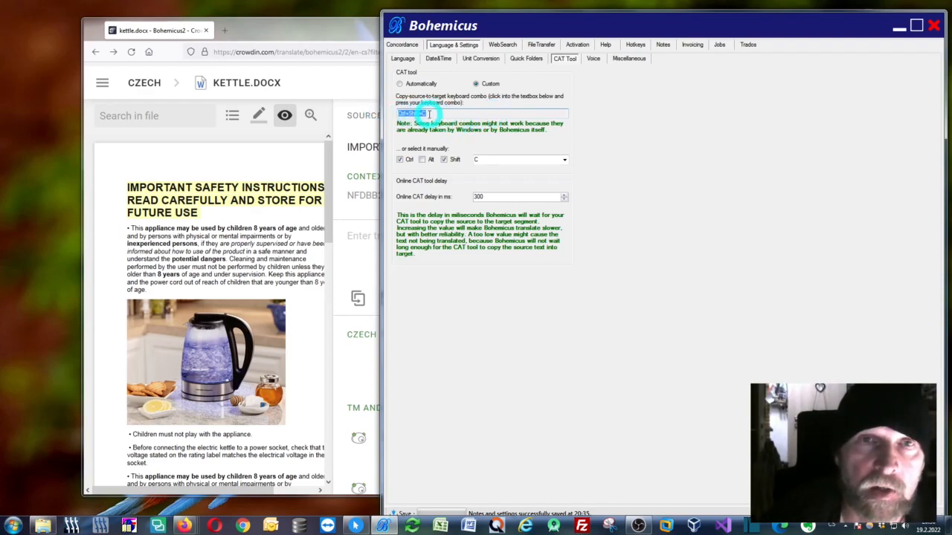
- Record Ctrl+Shift+C as the custom copy-source-to-target shortcut
key(ctrl+shift+c)
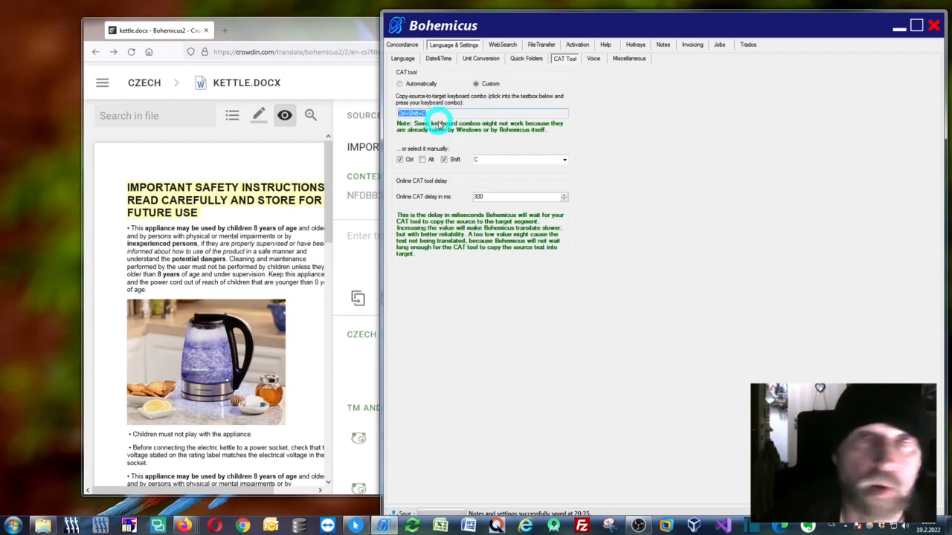
mouse_move(777, 38)
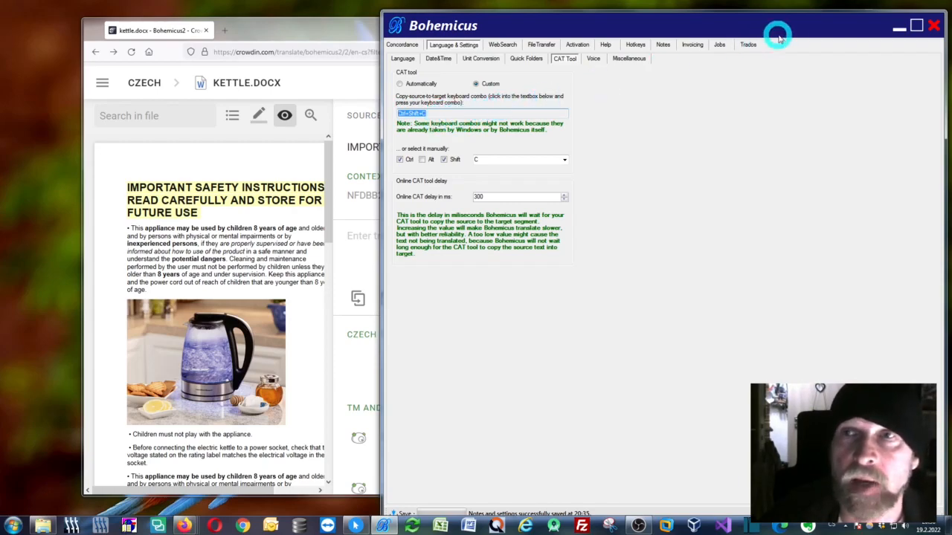
mouse_move(877, 30)
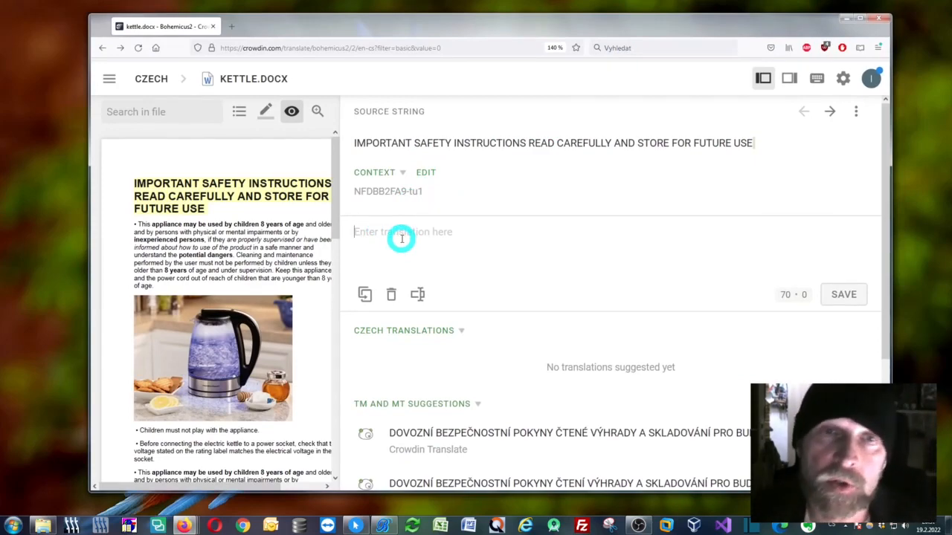
mouse_move(392, 218)
text(DŮLEŽITÉ BEZPEČNOSTNÍ POKYNY PEČLIVĚ SI PŘEČTĚTE A USCHOVEJTE PRO DALŠÍ POUŽITÍ)
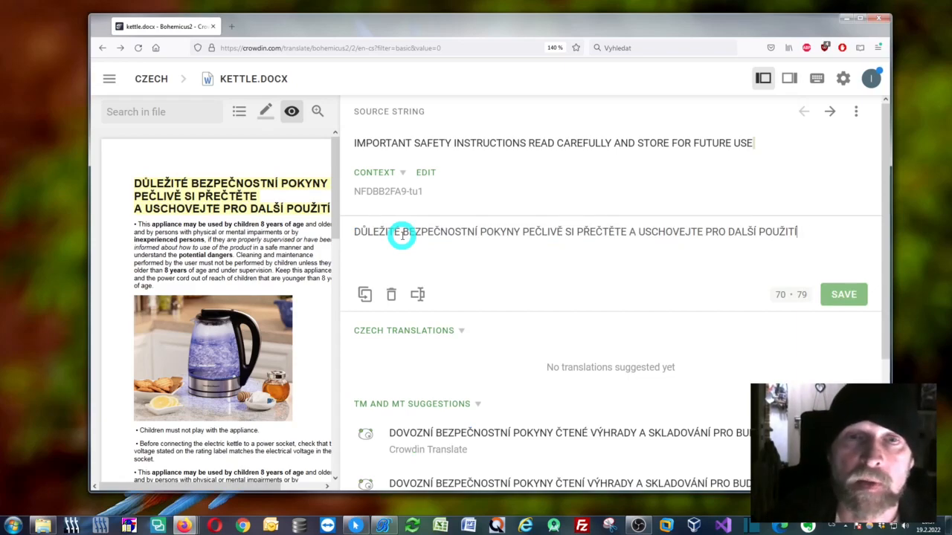
- Scroll the Crowdin editor down over the safety-instructions heading
scroll(down, 3)
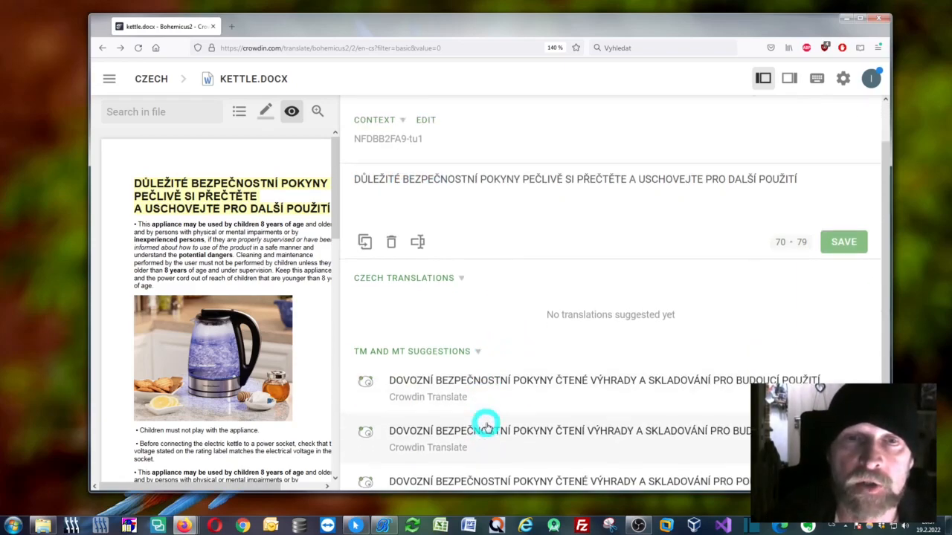
scroll(down, 3)
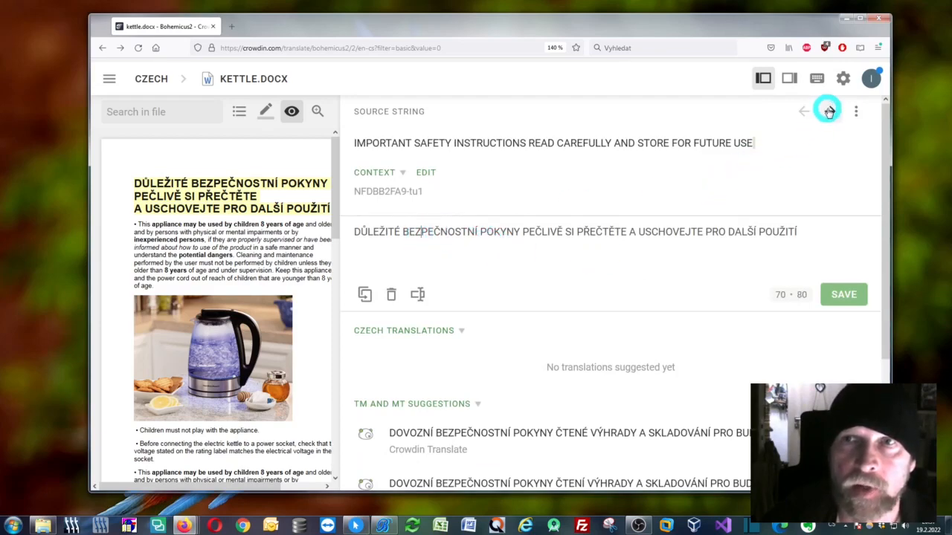
- Advance two strings to the cleaning-and-maintenance sentence and focus its translation field
click(829, 111)
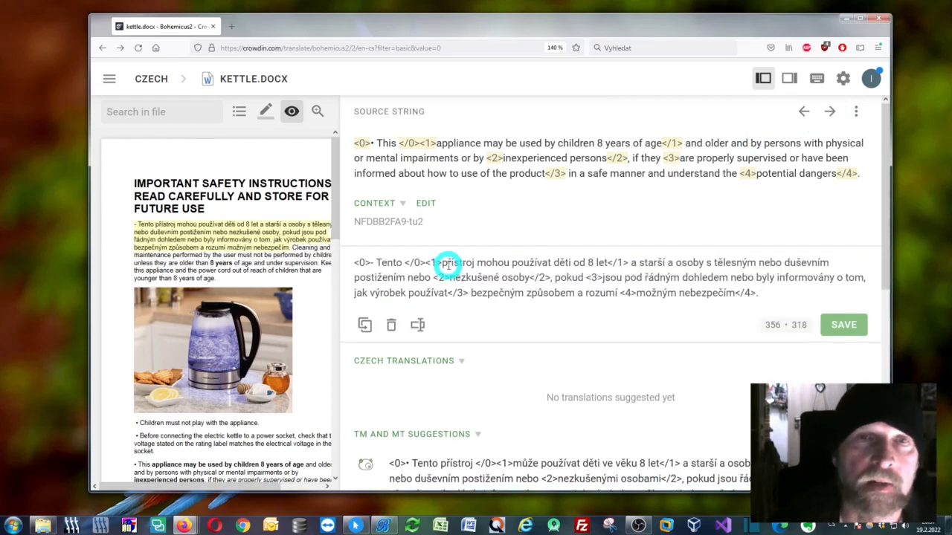
click(829, 111)
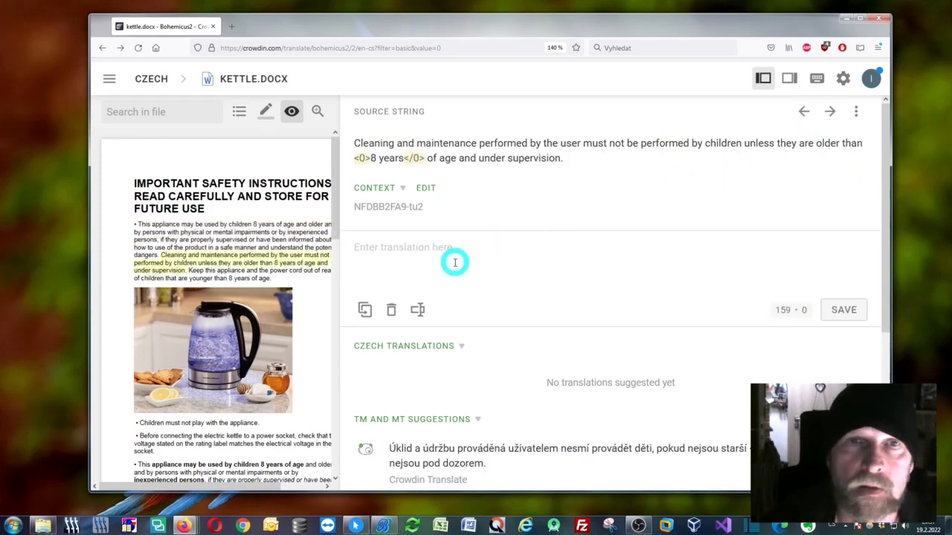
click(364, 309)
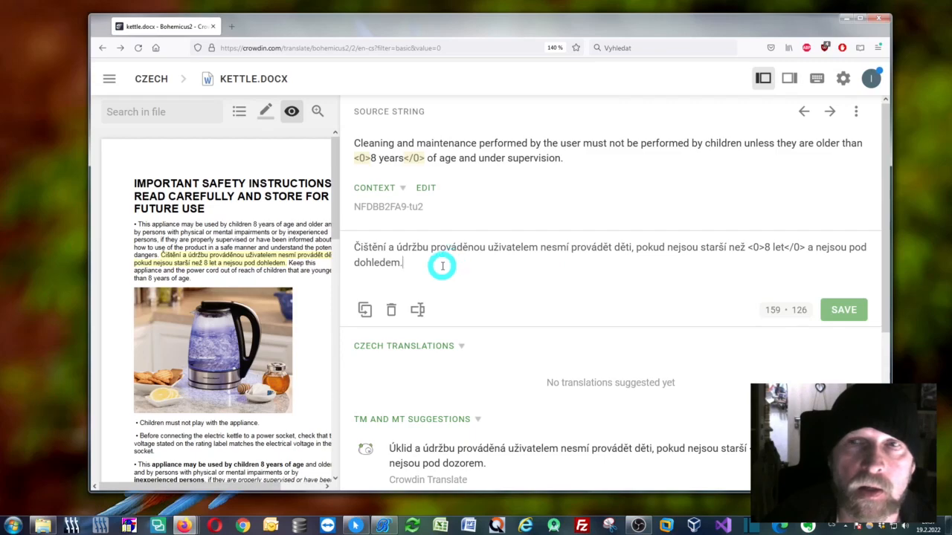
mouse_move(562, 243)
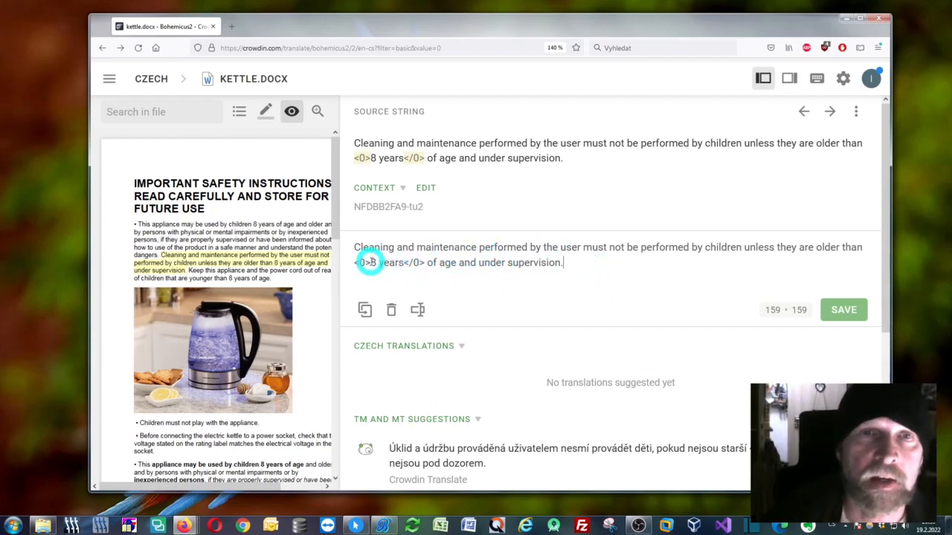
- Select the words '8 years' in the cleaning sentence's translation
double_click(387, 263)
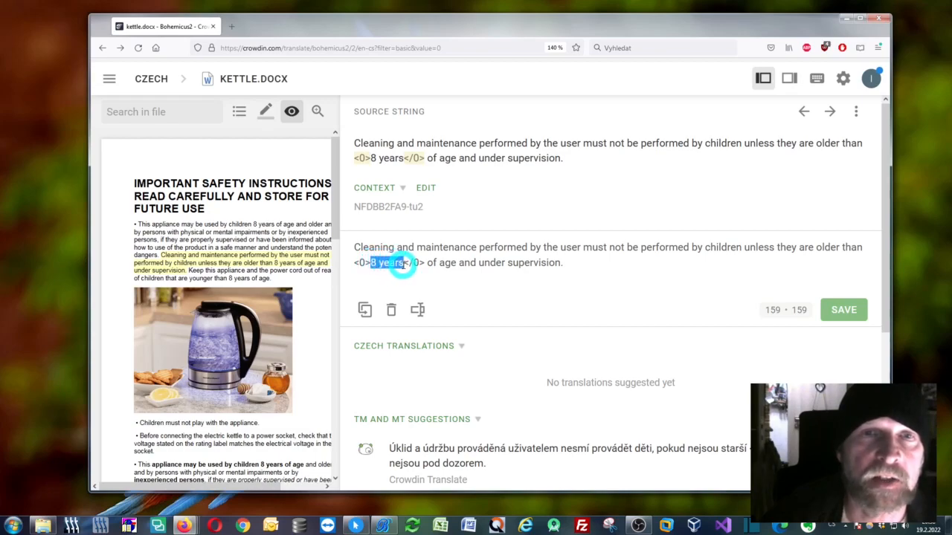